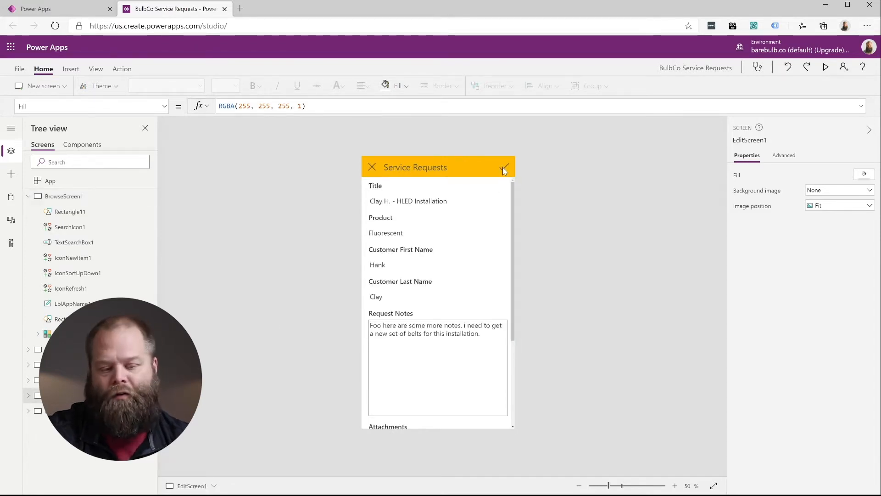
Step: Select the IconAccept1 save checkmark to reveal its OnSelect formula SubmitForm(EditForm1)
left_click(503, 167)
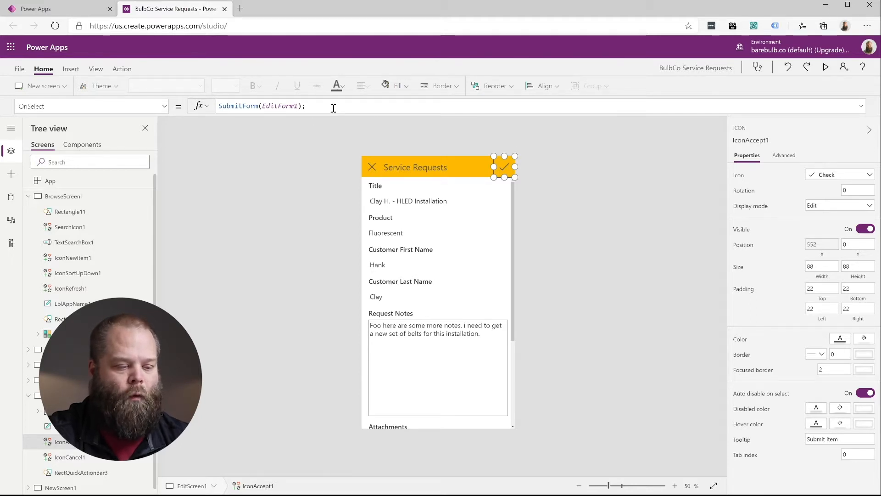
Step: Append Notify("Form data saved successfully", NotificationType.Success) after SubmitForm(EditForm1) in the OnSelect formula
left_click(333, 106)
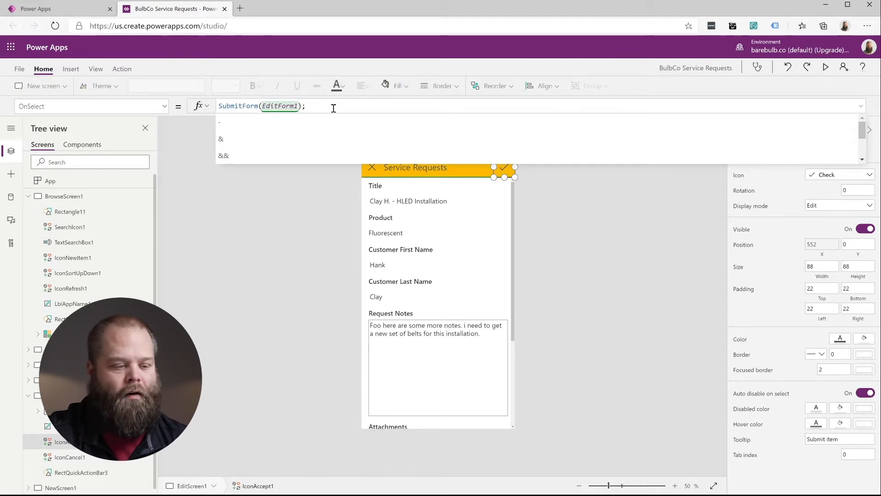
type("N")
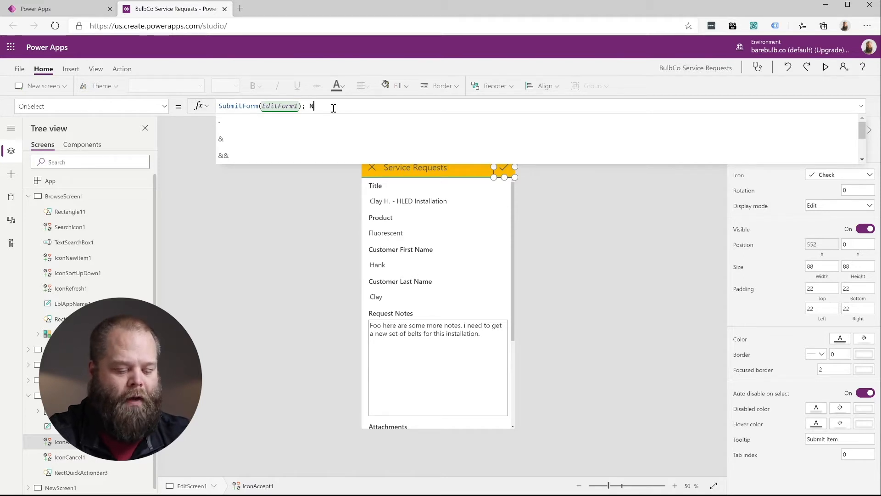
type("otify(\"")
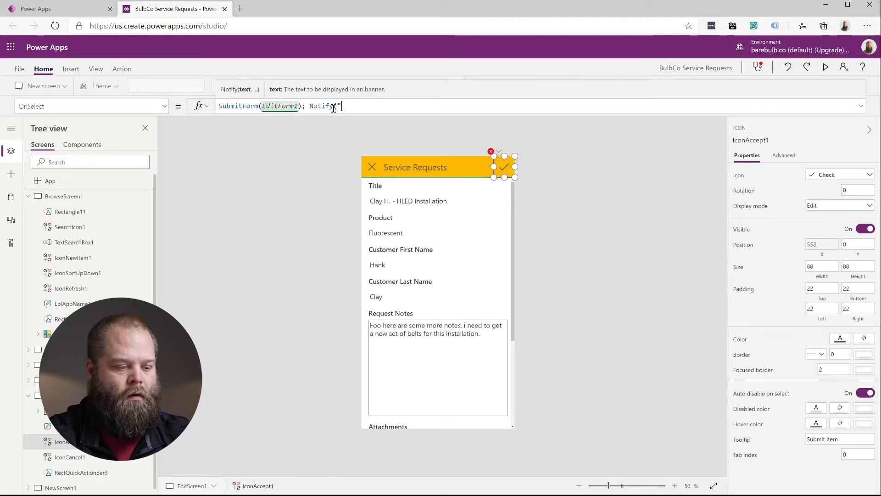
type("Form data saved successful")
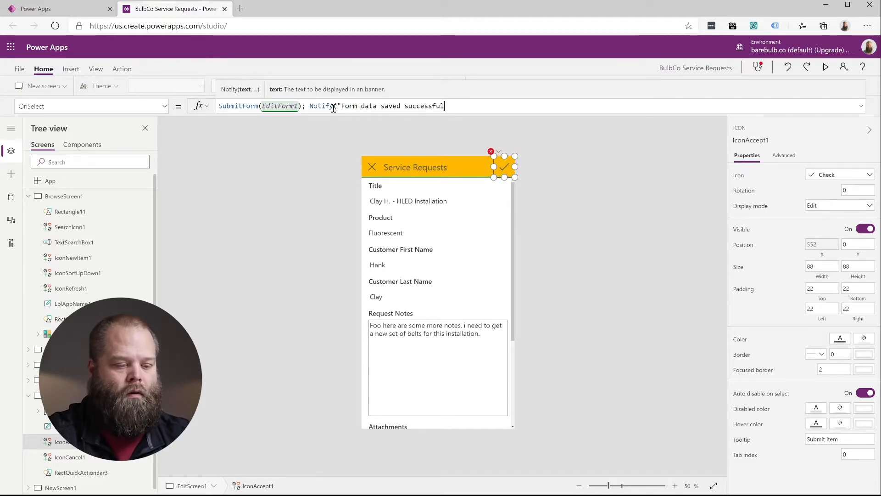
type("y\"")
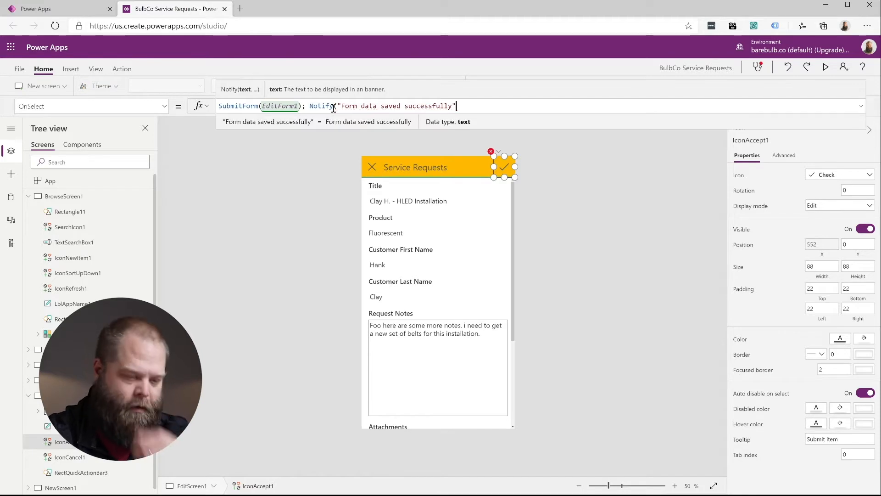
type(",")
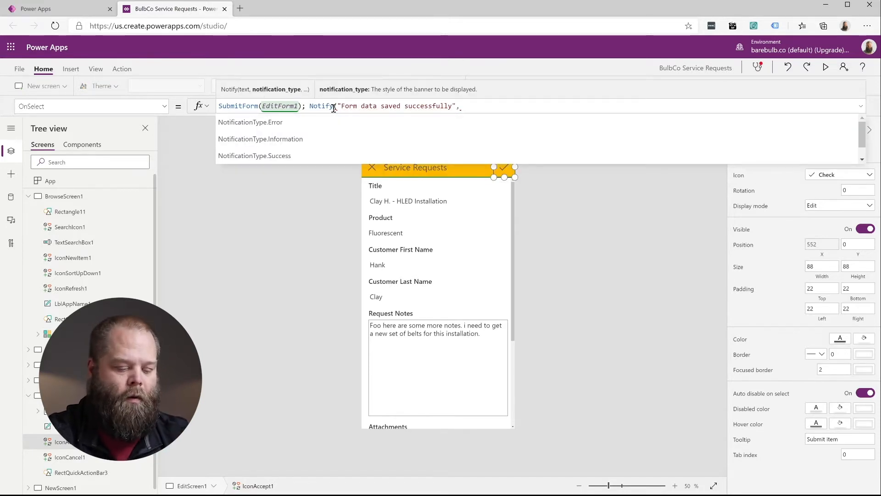
type("Notifca")
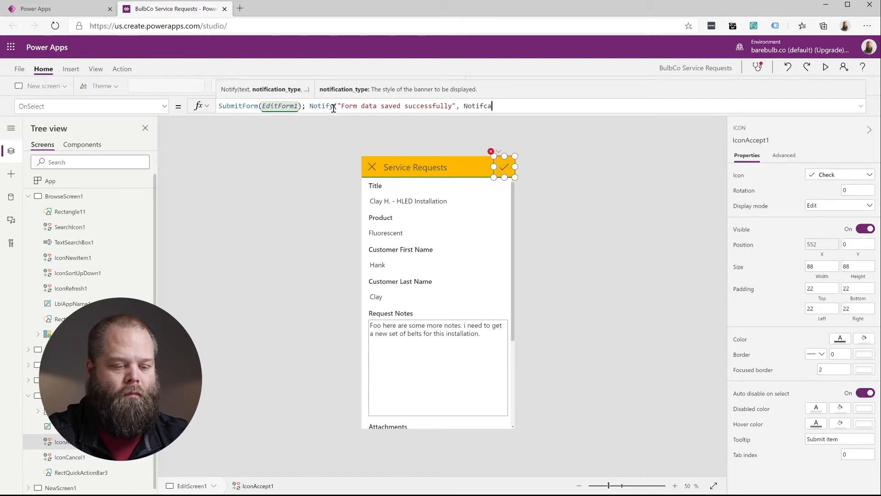
type("NotificationType")
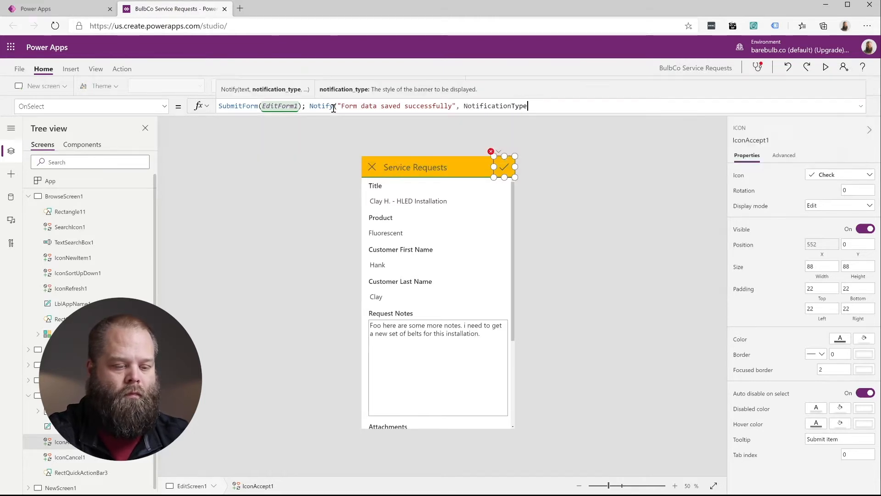
type(".Success);")
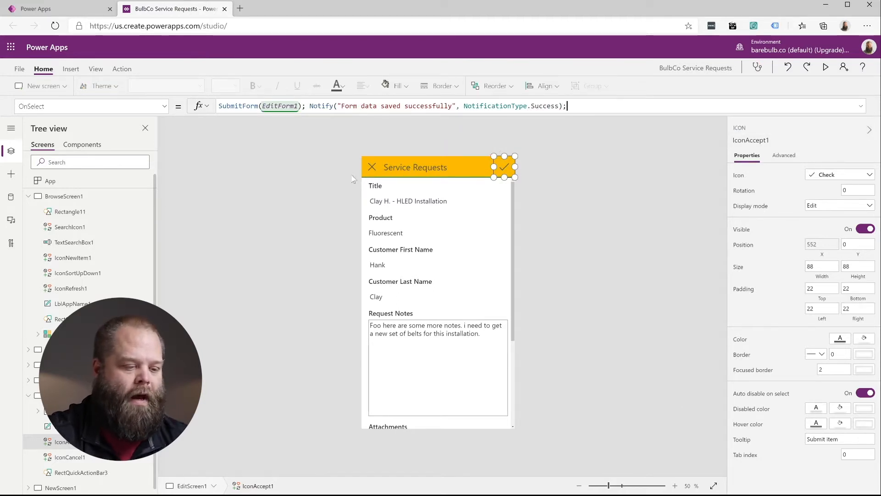
mouse_move(575, 206)
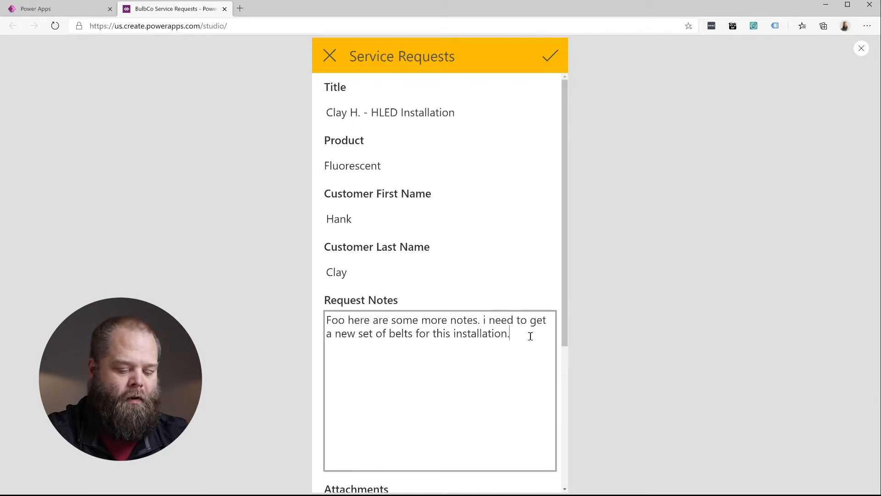
Step: Add 'this is my change.' to Request Notes in preview and submit to show the success banner
type("this is my chan")
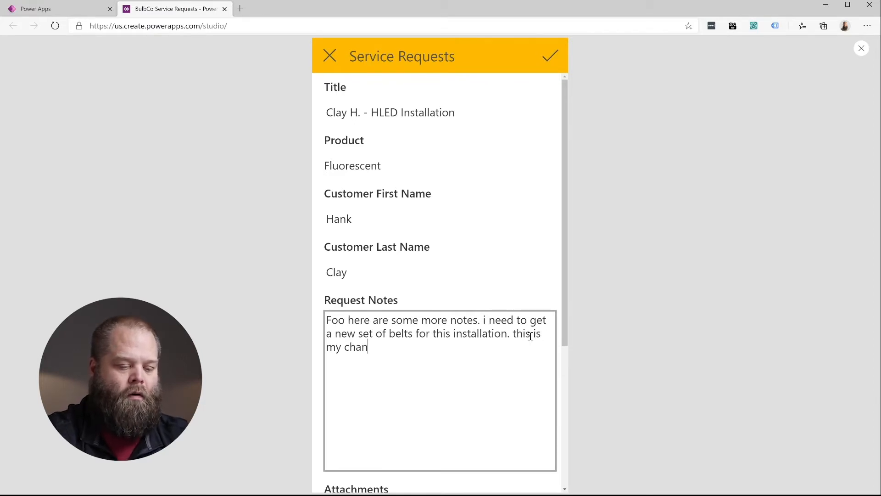
type("ge.")
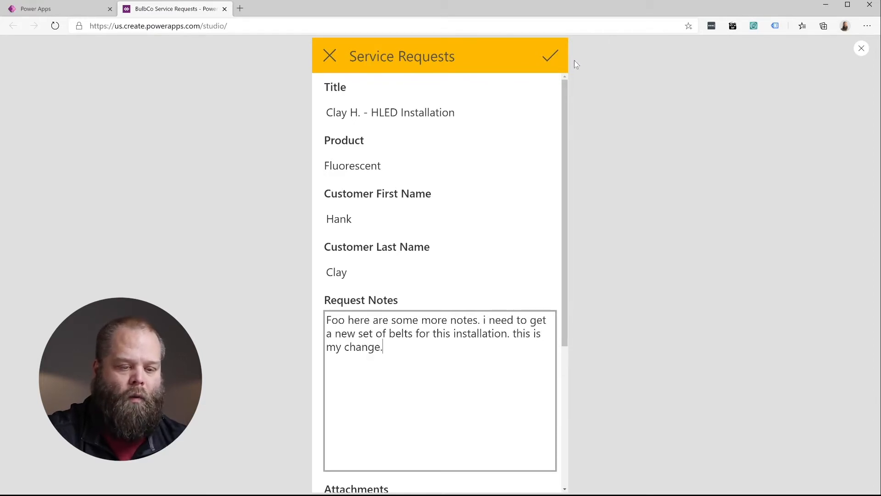
left_click(550, 56)
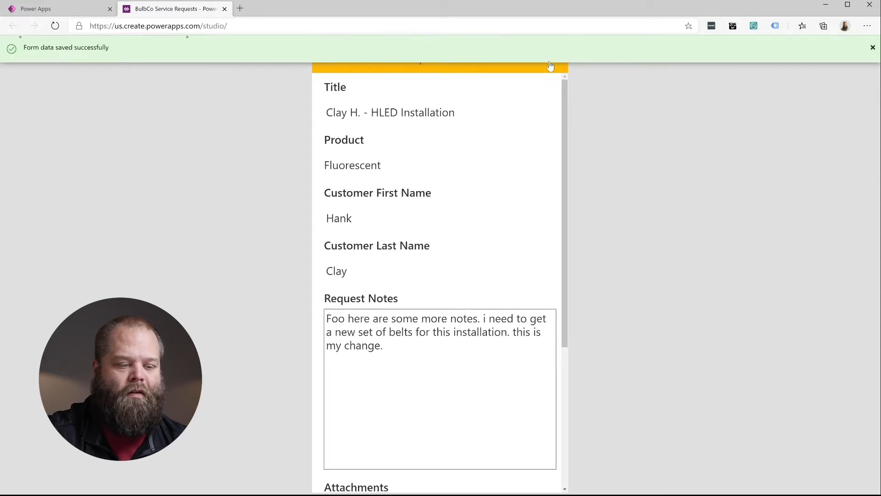